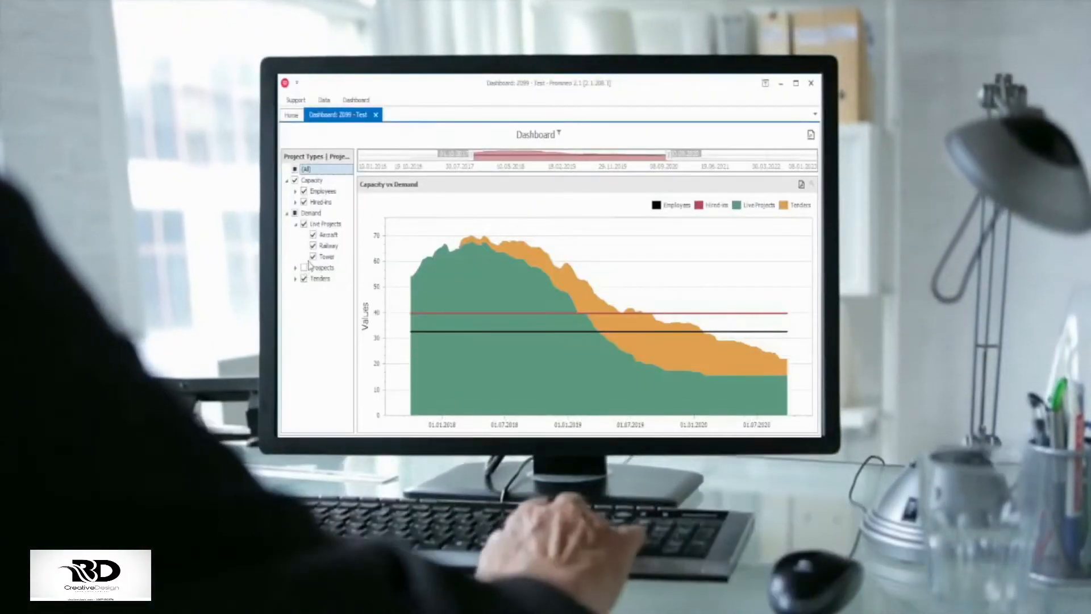
Exclude Towns projects under Live Projects so the chart recalculates demand without them
{"action": "left_click", "coordinate": [313, 256]}
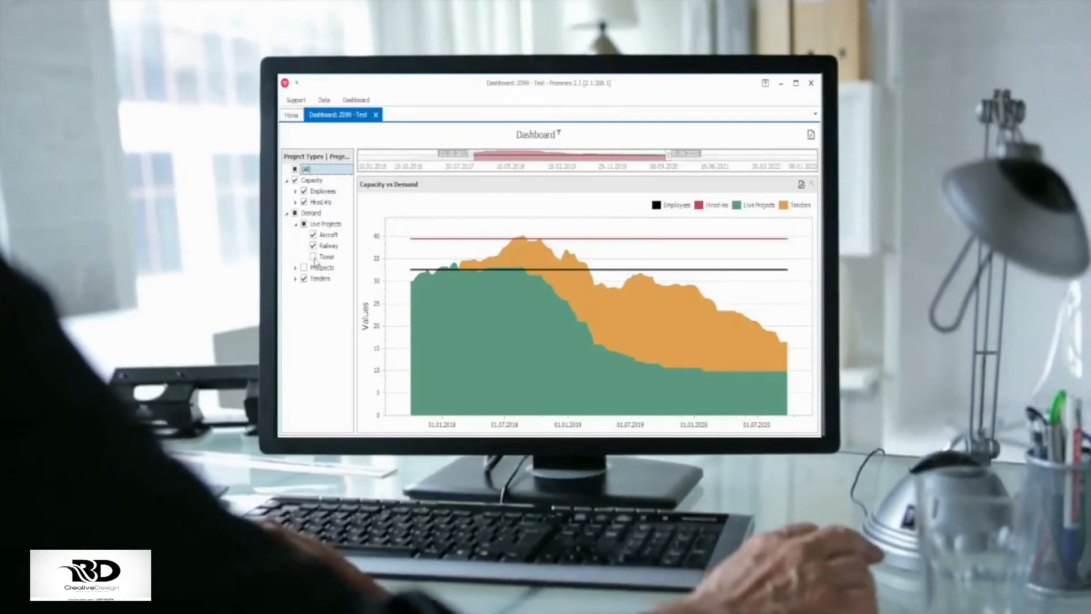